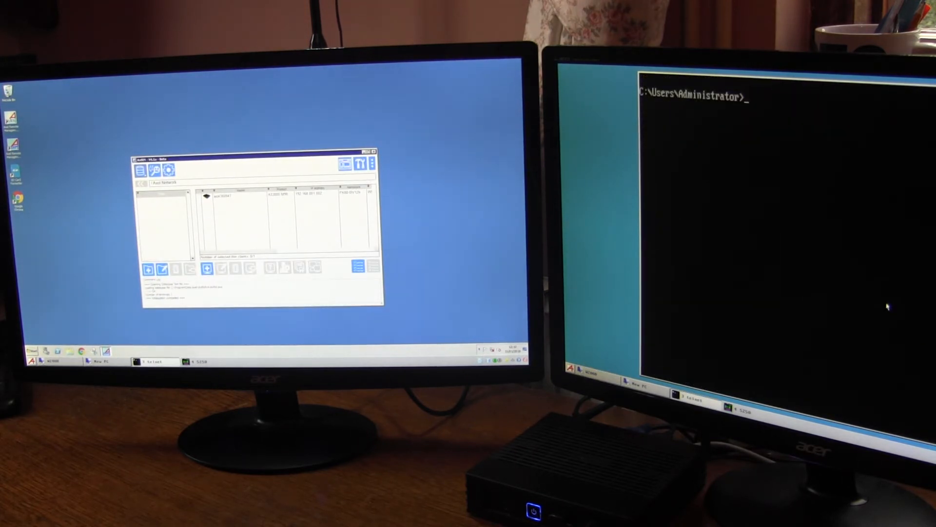
# - Run the dir command to list the Administrator folder's contents in the right-screen session
pyautogui.write('dir')
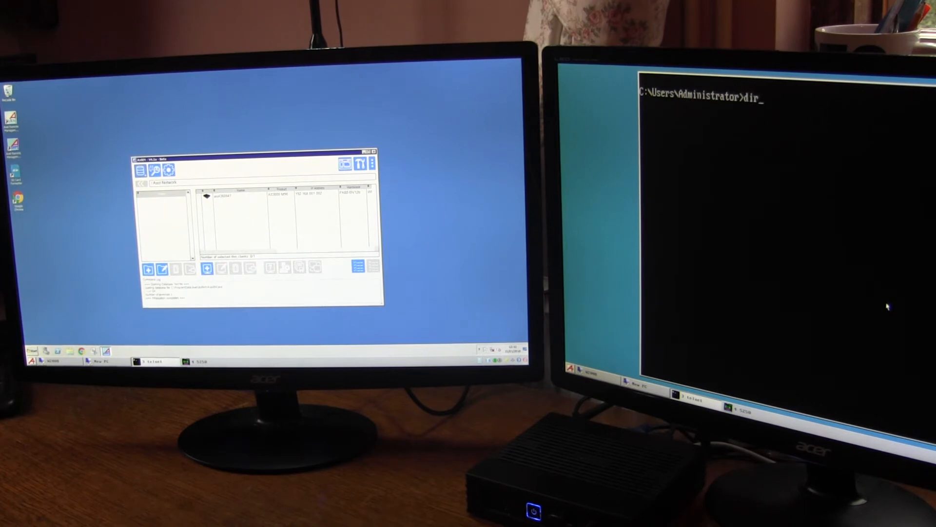
pyautogui.press('Return')
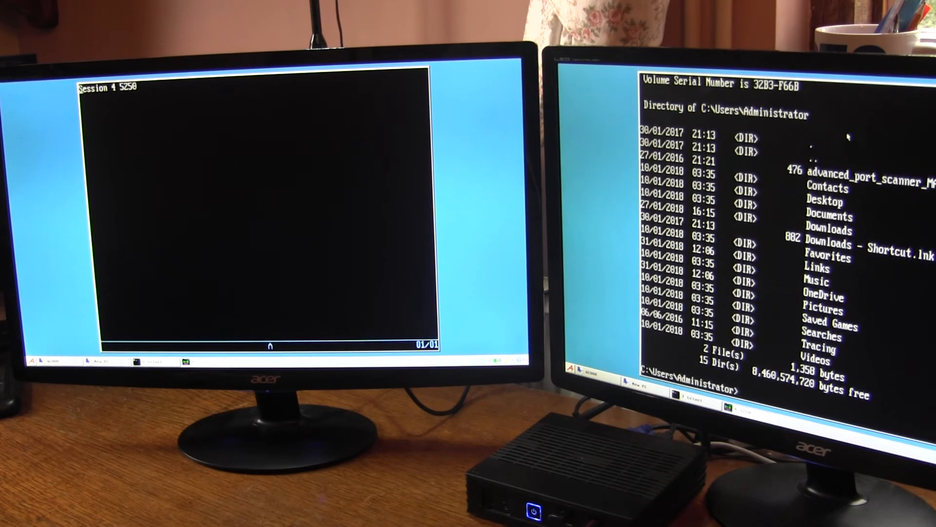
# - Enter the Axel set-up utility showing the Configuration menu categories
pyautogui.write('c')
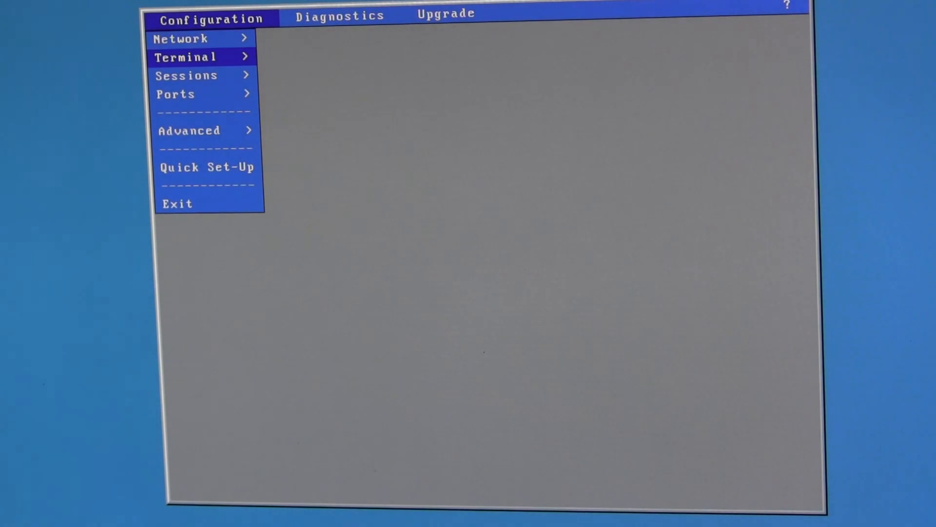
# - View Session 1's display parameters showing 'Display on secondary screen' set to No, then leave them
pyautogui.click(187, 75)
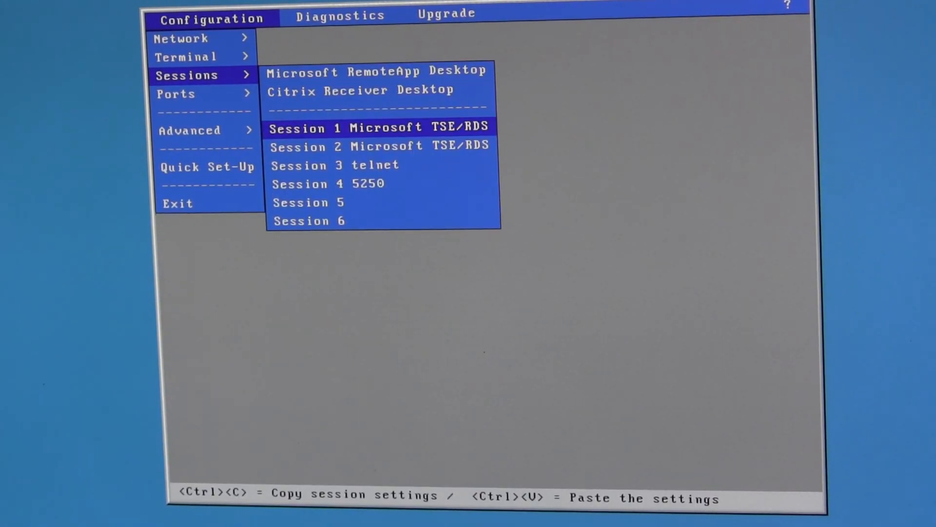
pyautogui.click(377, 127)
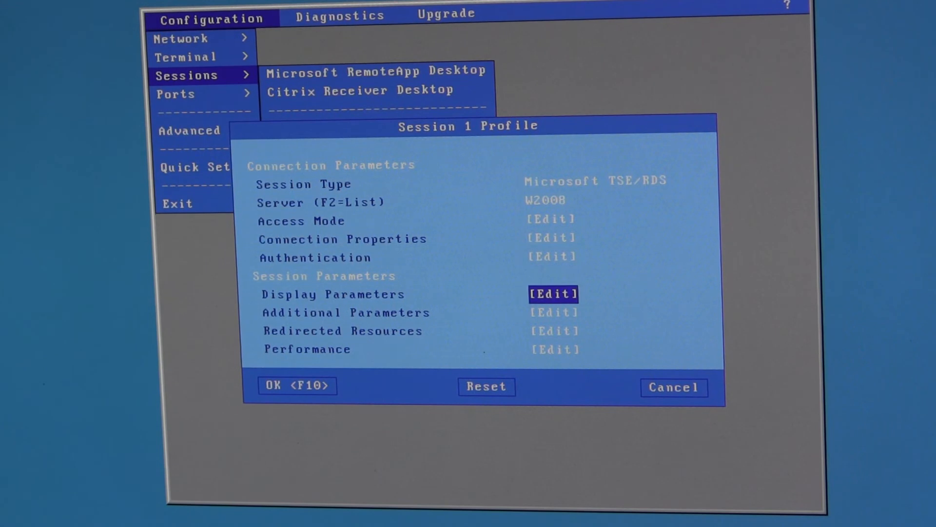
pyautogui.click(552, 294)
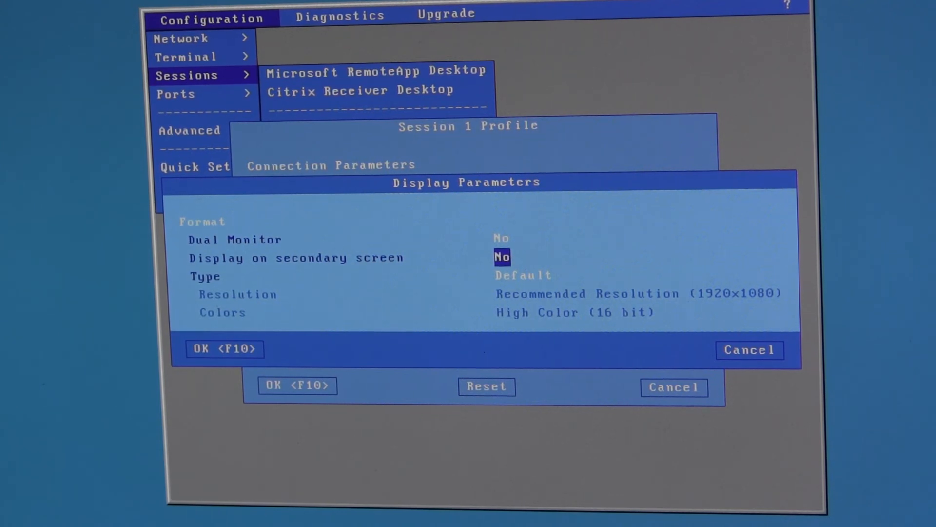
pyautogui.click(749, 349)
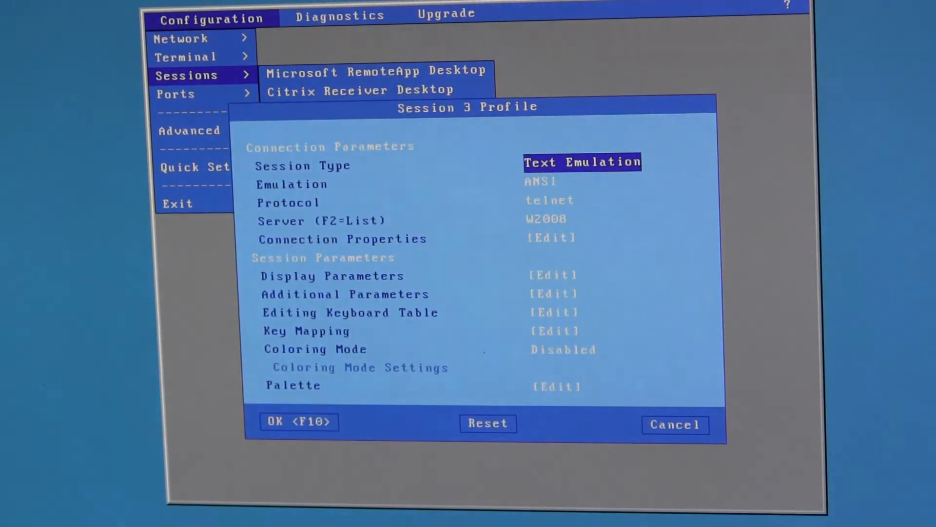
pyautogui.click(552, 294)
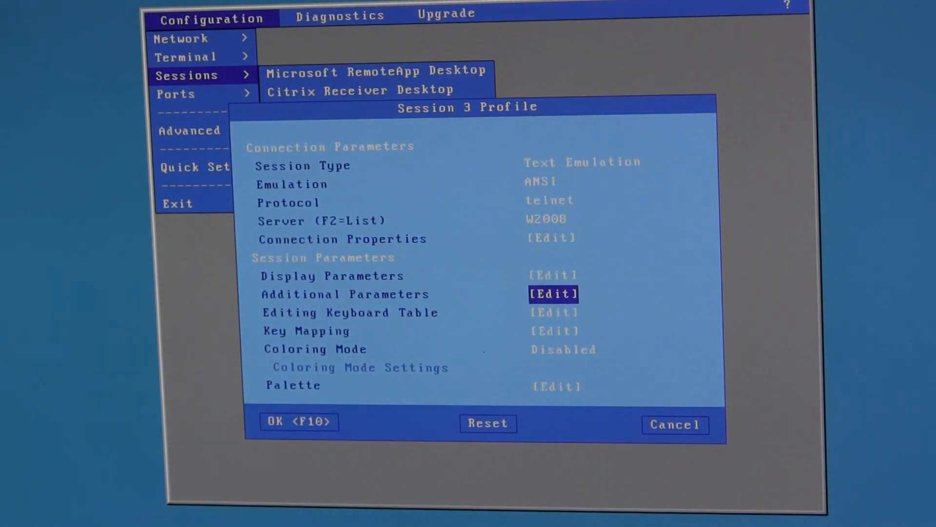
pyautogui.click(551, 275)
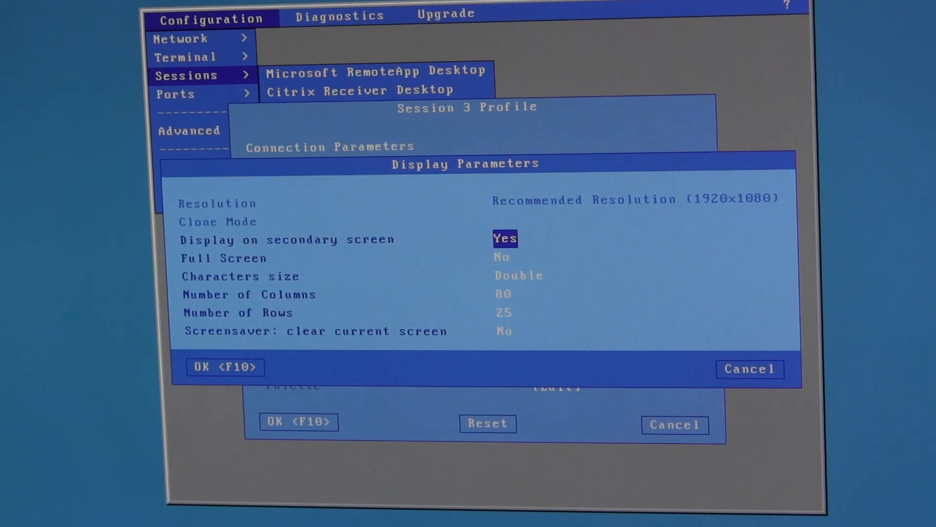
pyautogui.click(750, 368)
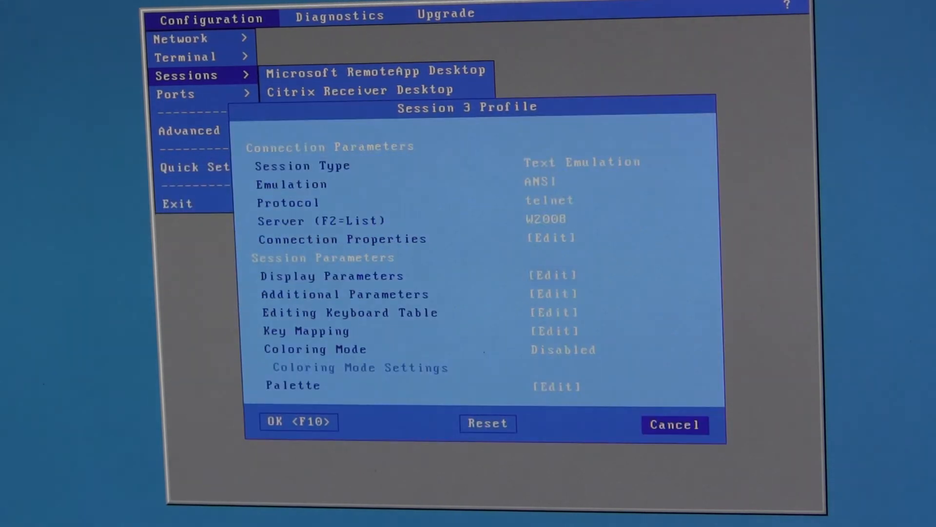